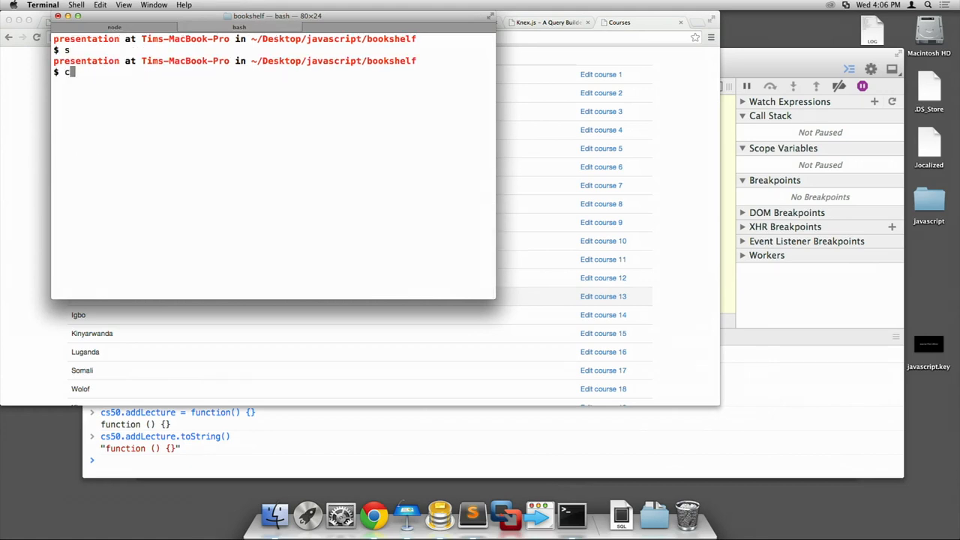
Step: Run npm install -g node-inspector from the bookshelf project prompt
type("npm int")
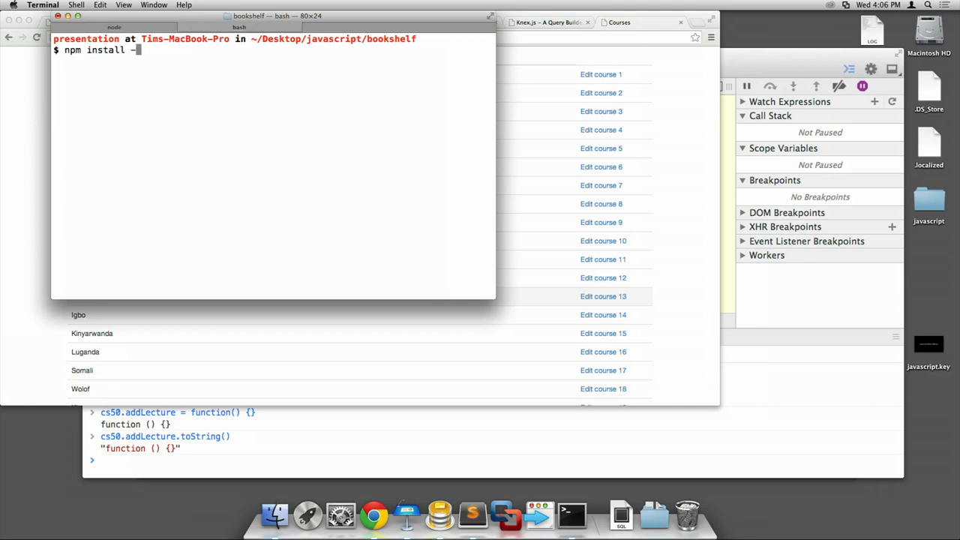
type("g no")
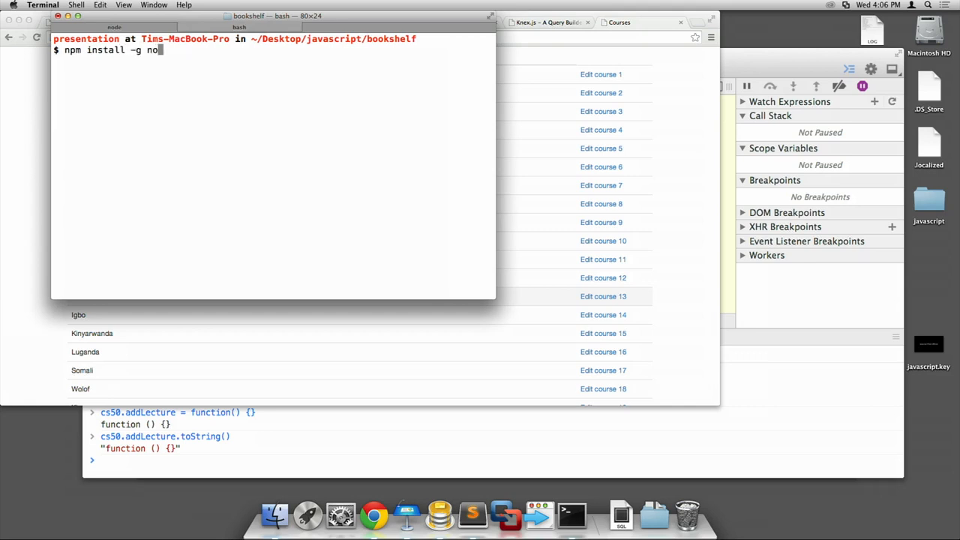
type("de-inspe")
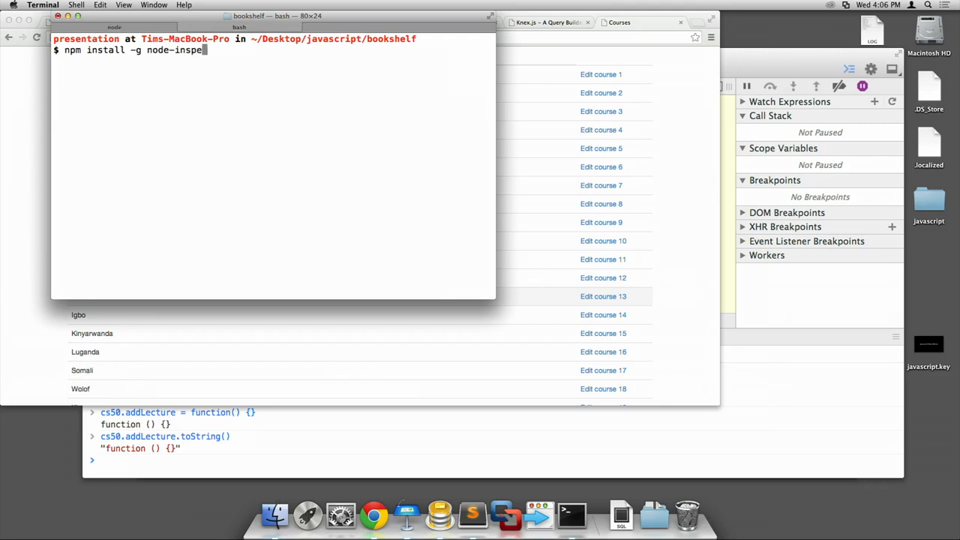
key("Return")
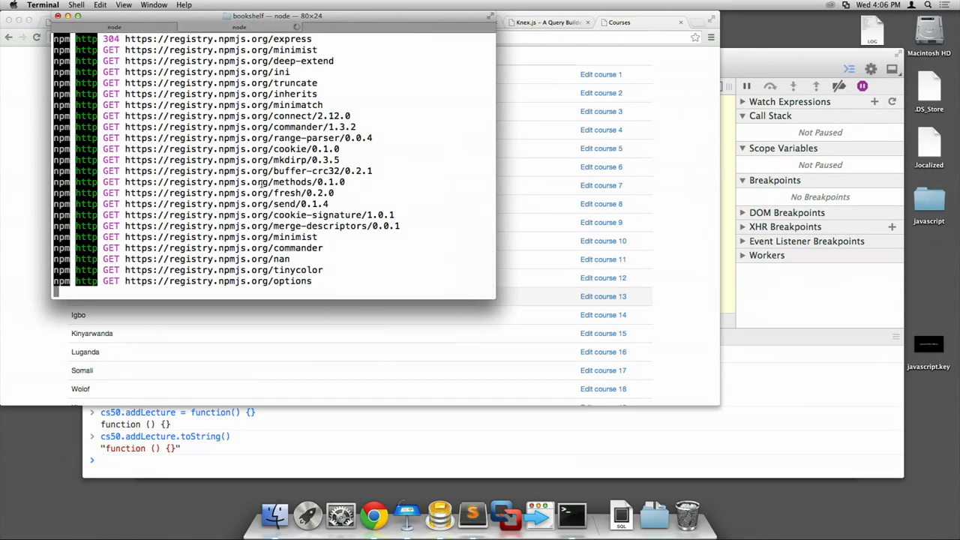
Step: Follow the install output until node-inspector 0.7.2 links and the bookshelf prompt returns
scroll("down", 3)
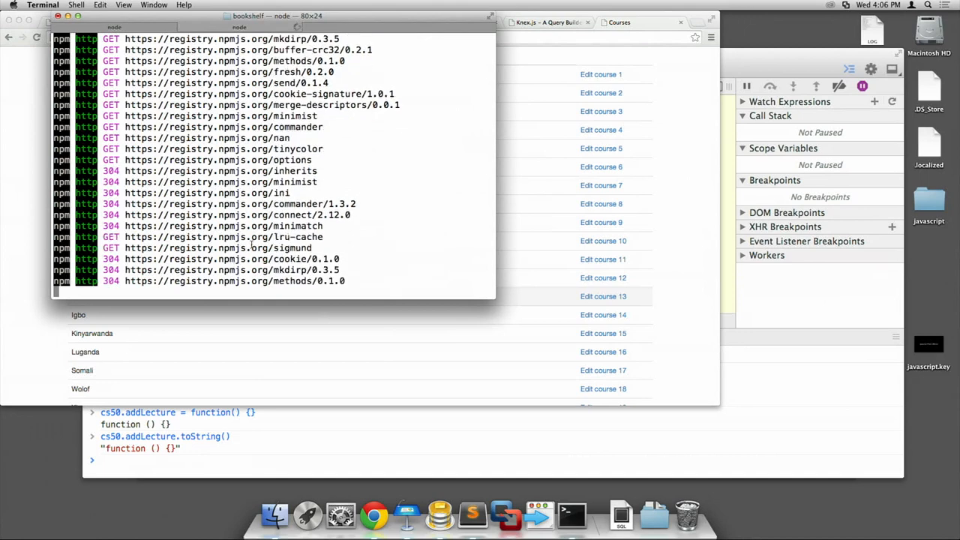
scroll("down", 3)
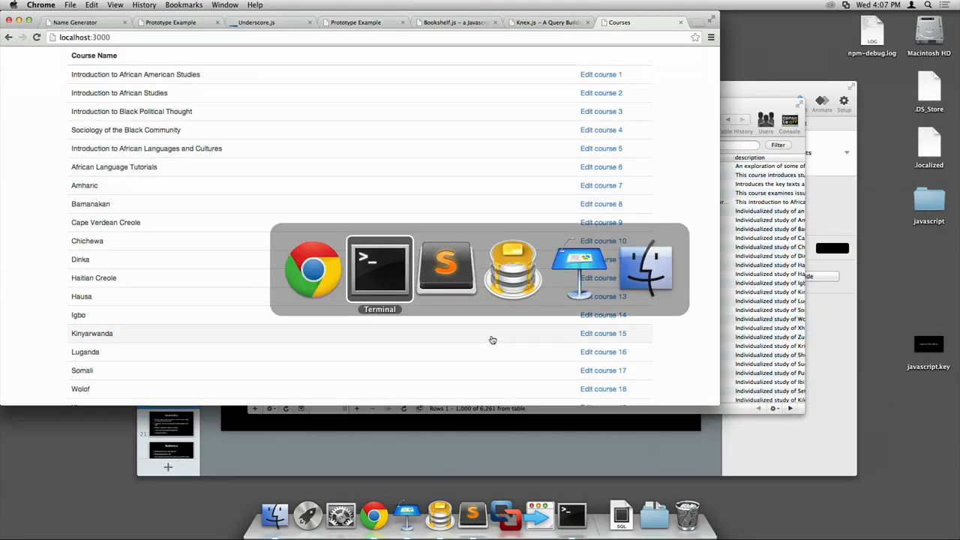
left_click(380, 267)
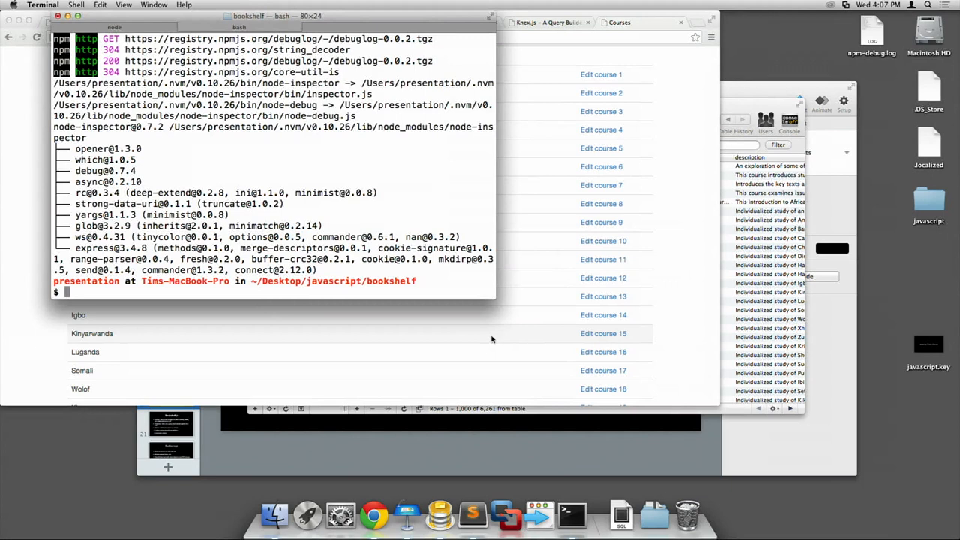